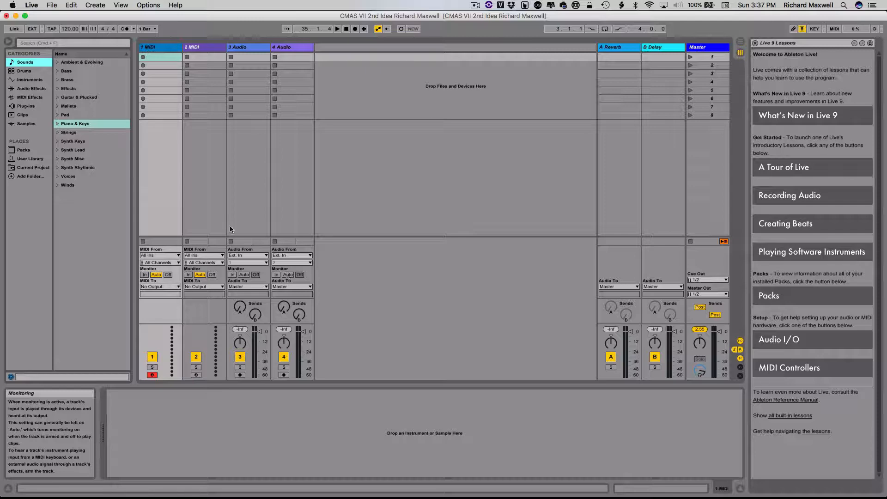
- Browse Instruments and expand the Impulse folder to reach the Backbeat Room kit
{"action": "left_click", "coordinate": [24, 79]}
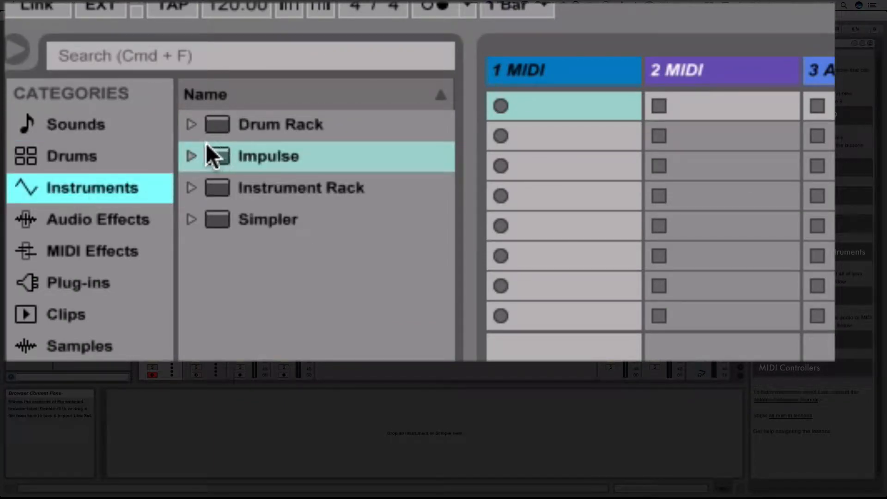
{"action": "left_click", "coordinate": [192, 155]}
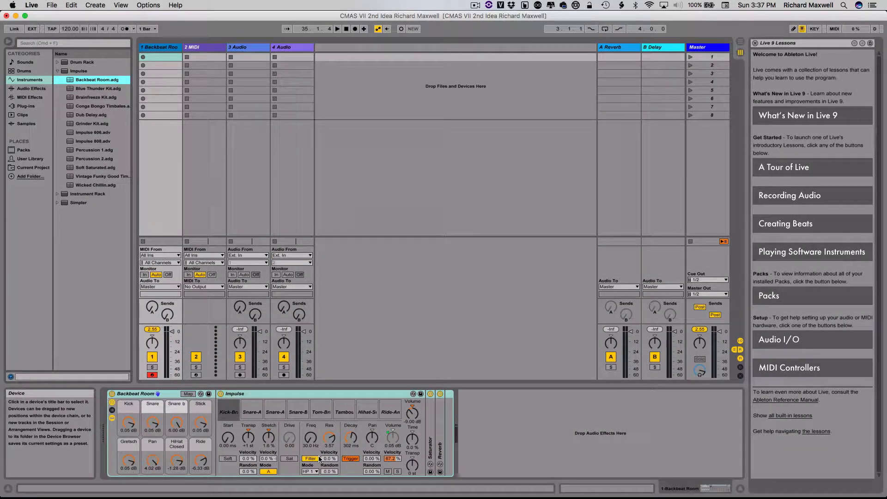
{"action": "mouse_move", "coordinate": [153, 418]}
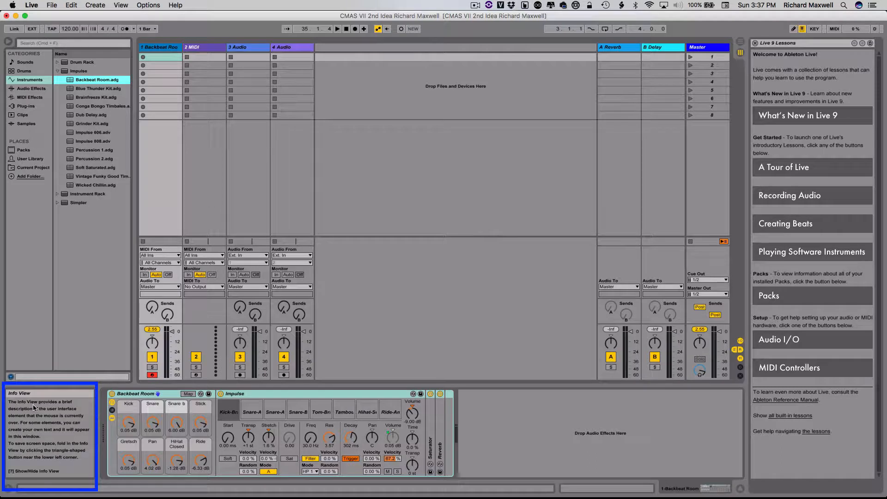
{"action": "mouse_move", "coordinate": [89, 436]}
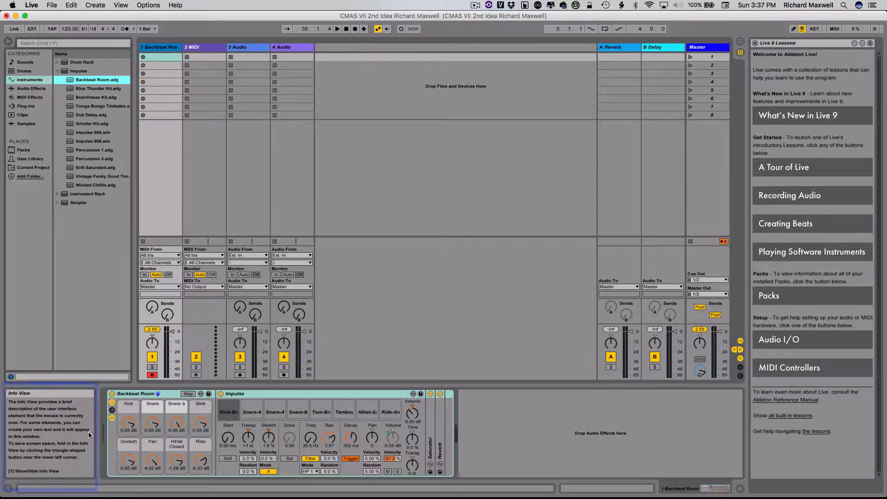
{"action": "mouse_move", "coordinate": [154, 406]}
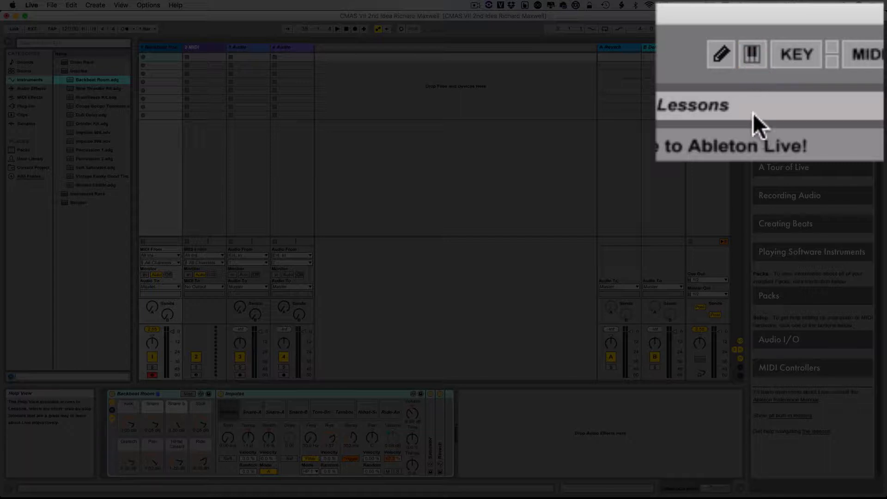
- Enable the Computer MIDI Keyboard toggle so the keyboard plays the drum kit
{"action": "left_click", "coordinate": [752, 54]}
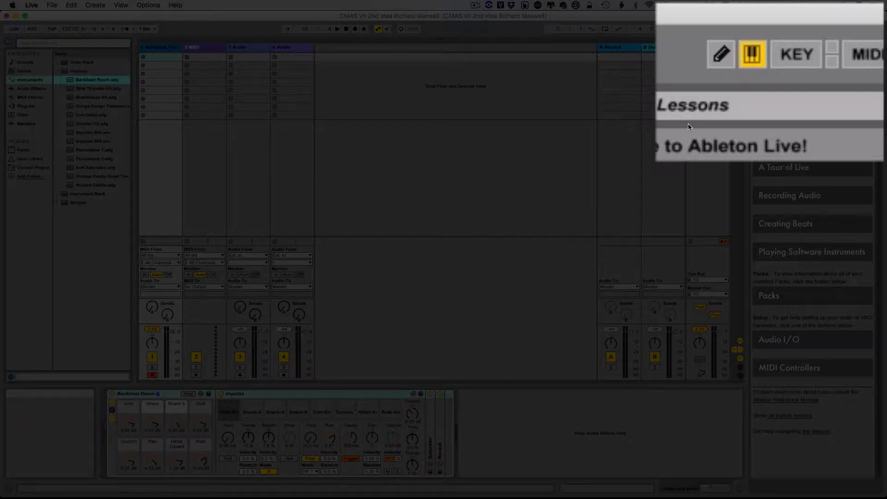